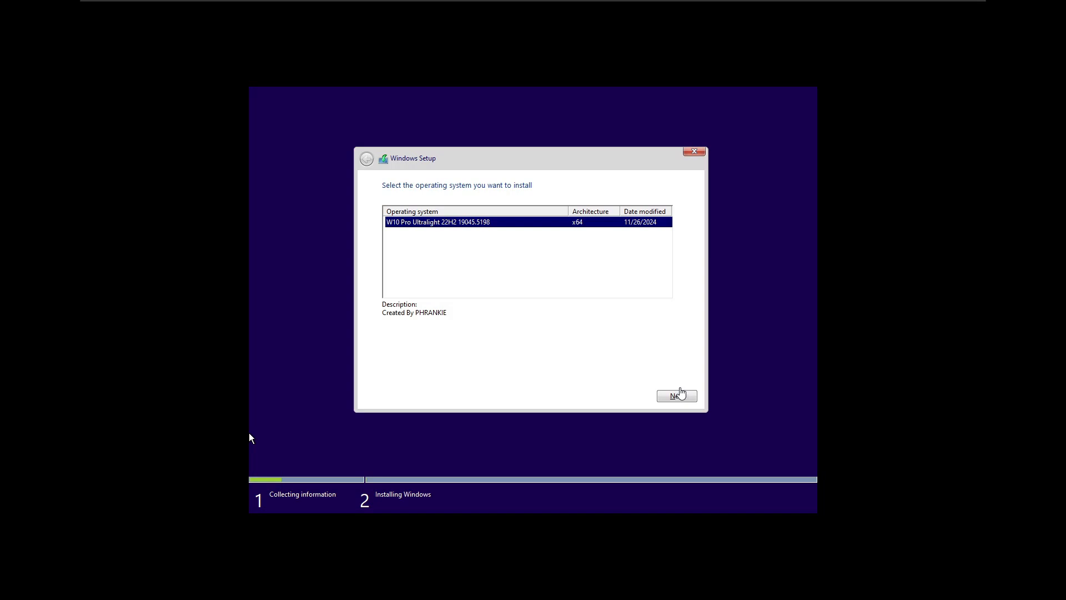
mouse_move(408, 236)
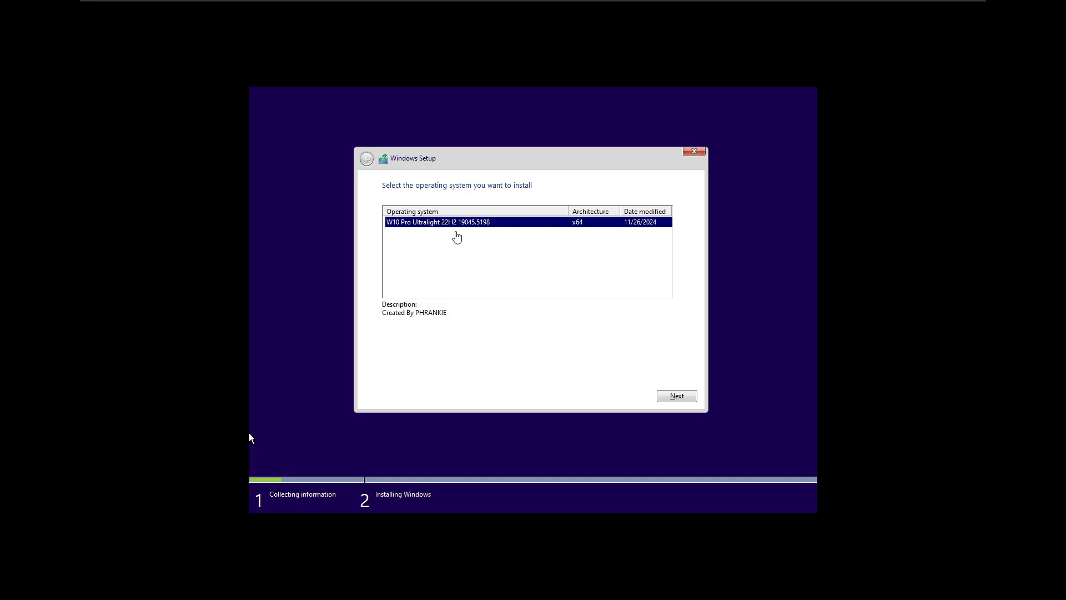
mouse_move(470, 253)
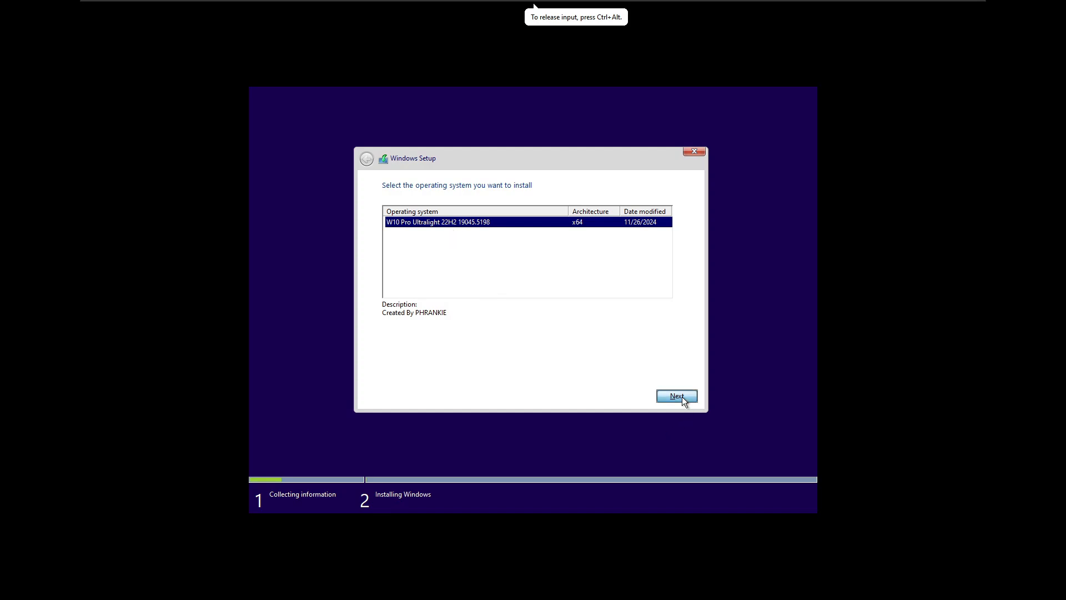
Step: Confirm W10 Pro Ultralight 22H2 19045.5198 as the edition to install
click(676, 396)
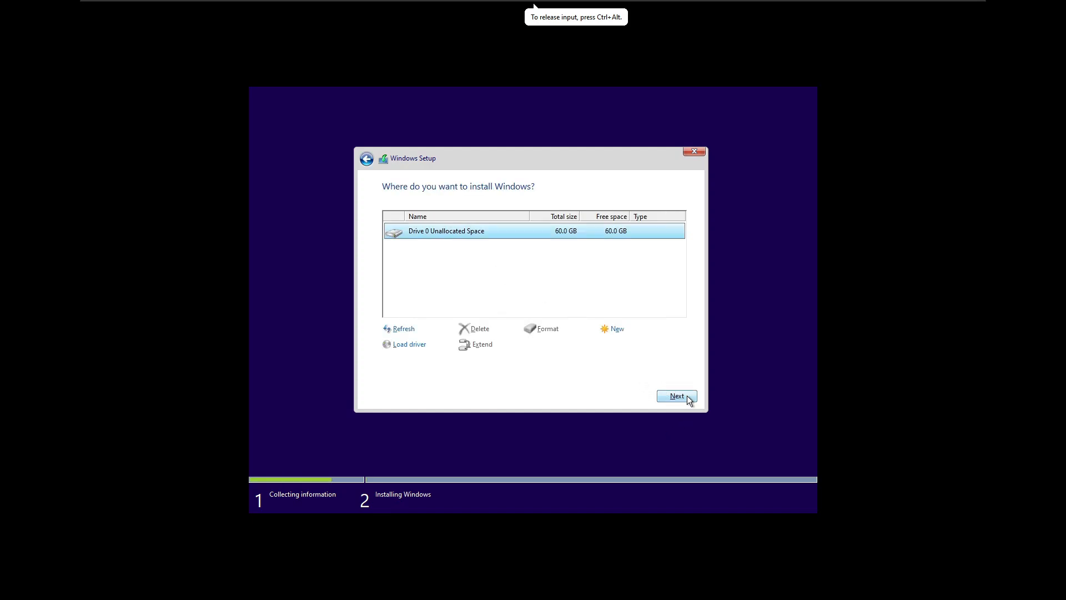
Step: Install Windows onto the 60 GB unallocated space on Drive 0
click(676, 396)
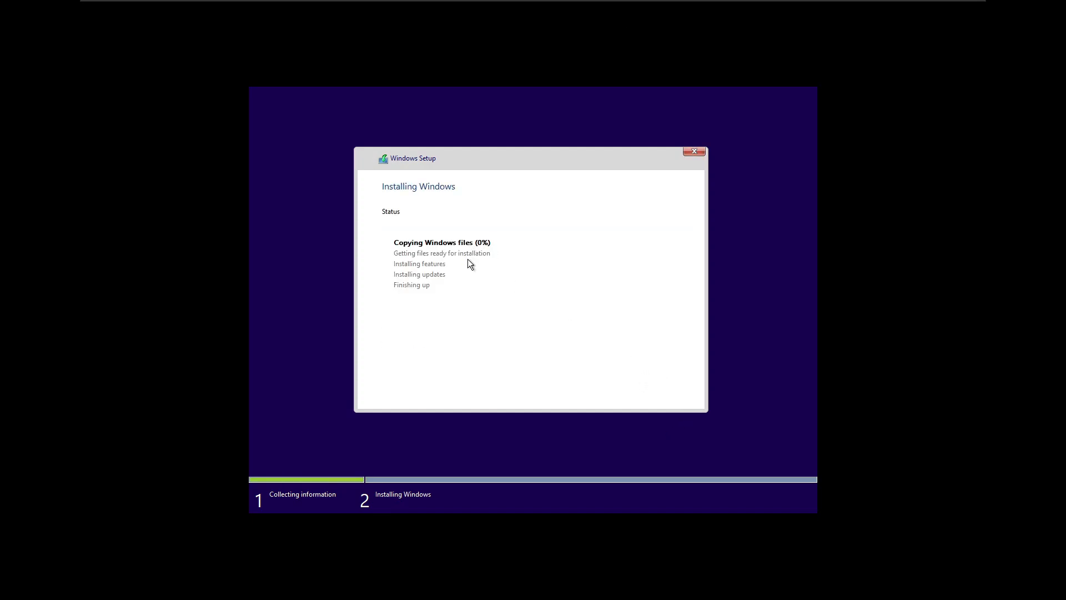
mouse_move(482, 260)
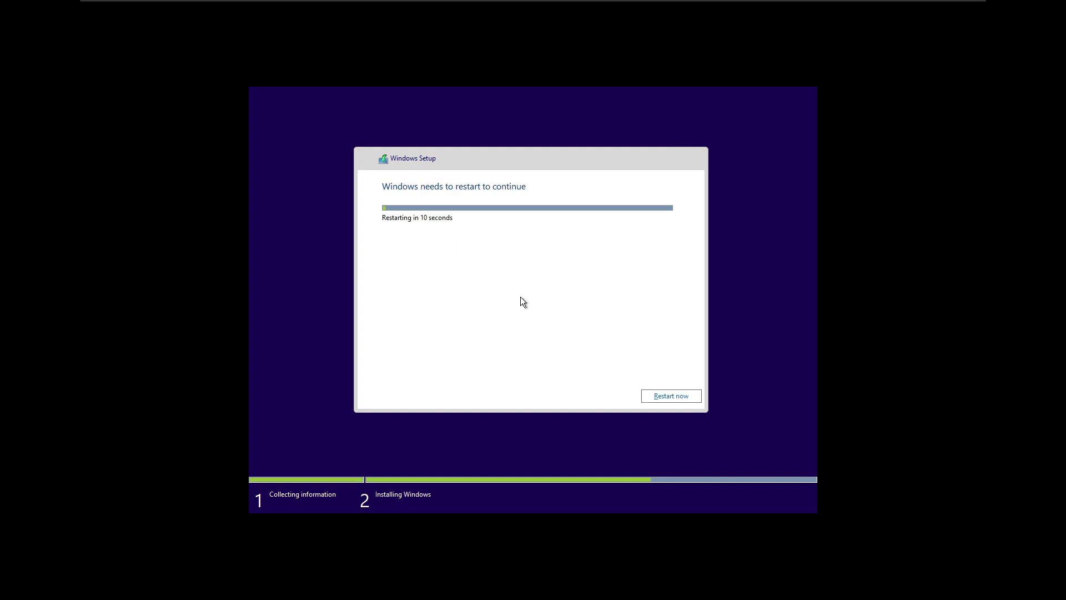
mouse_move(458, 273)
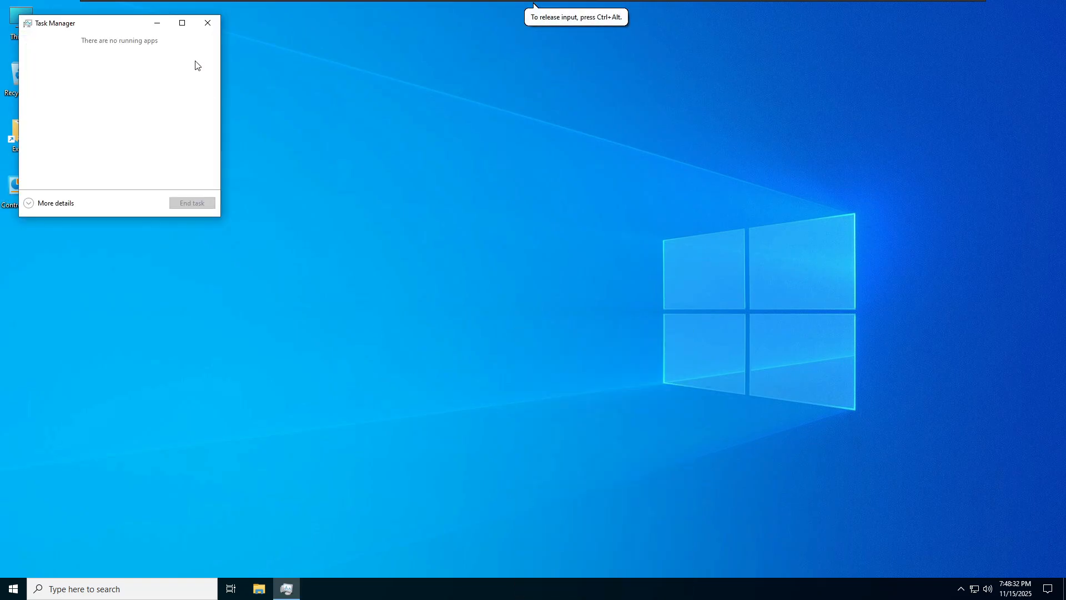
Step: Review Task Manager performance (i5-13400F CPU, 2.0 GB memory), then close it
click(54, 203)
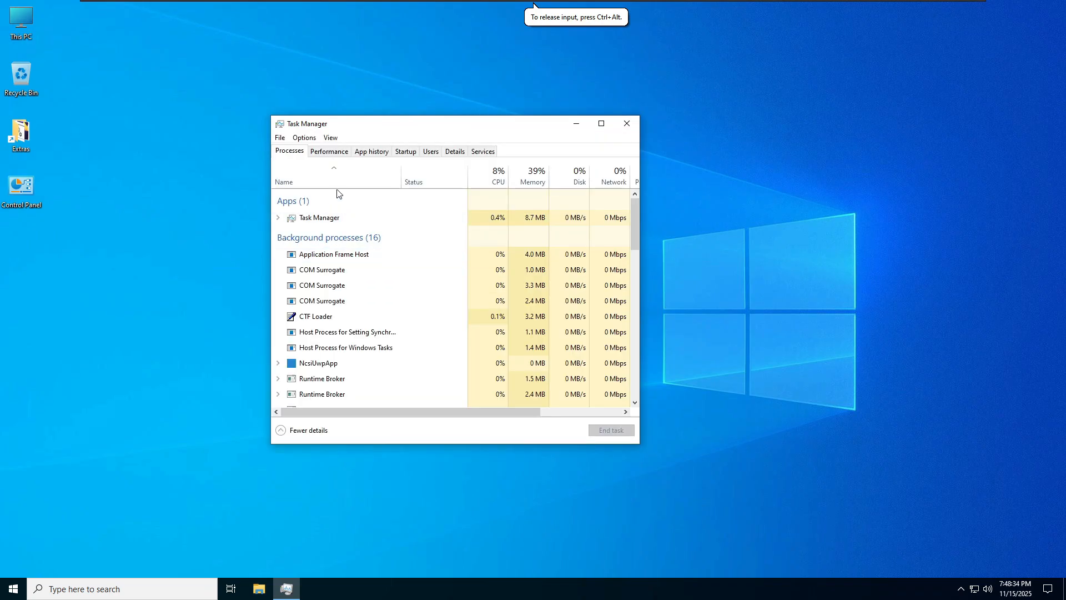
click(328, 151)
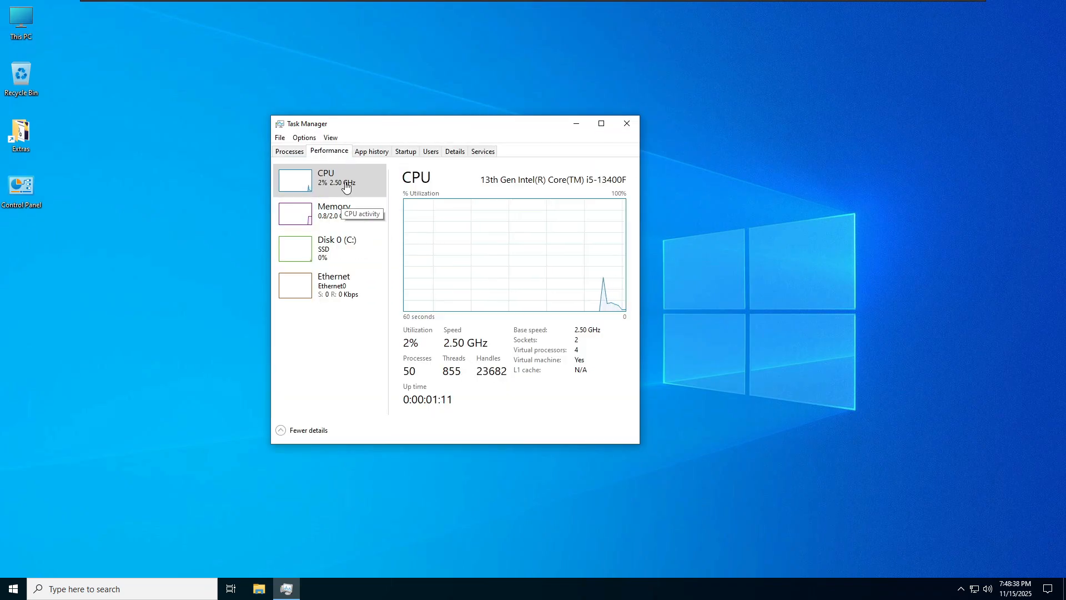
click(334, 211)
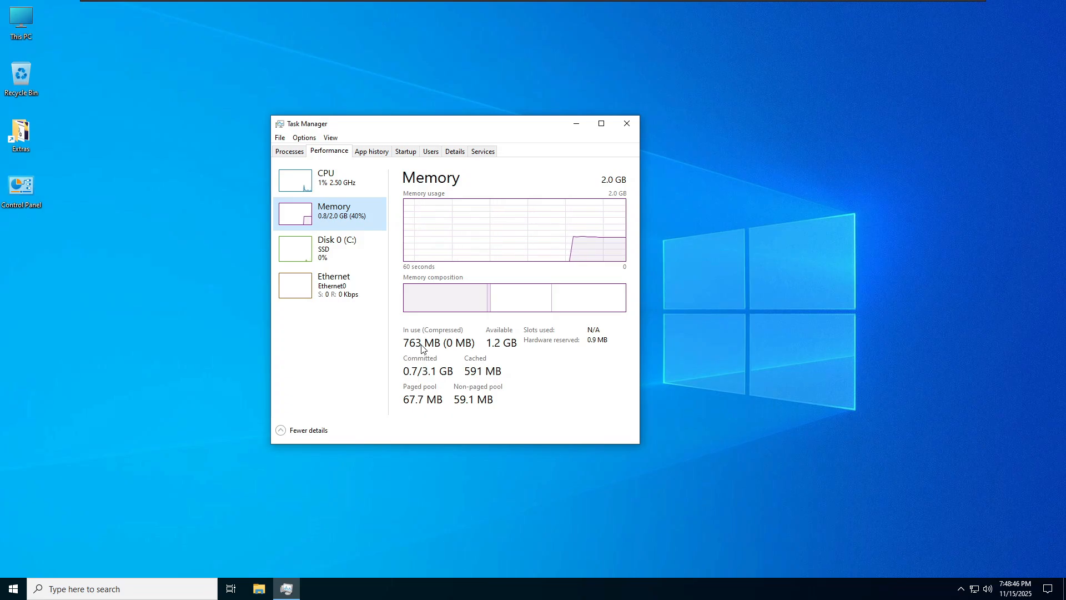
click(625, 123)
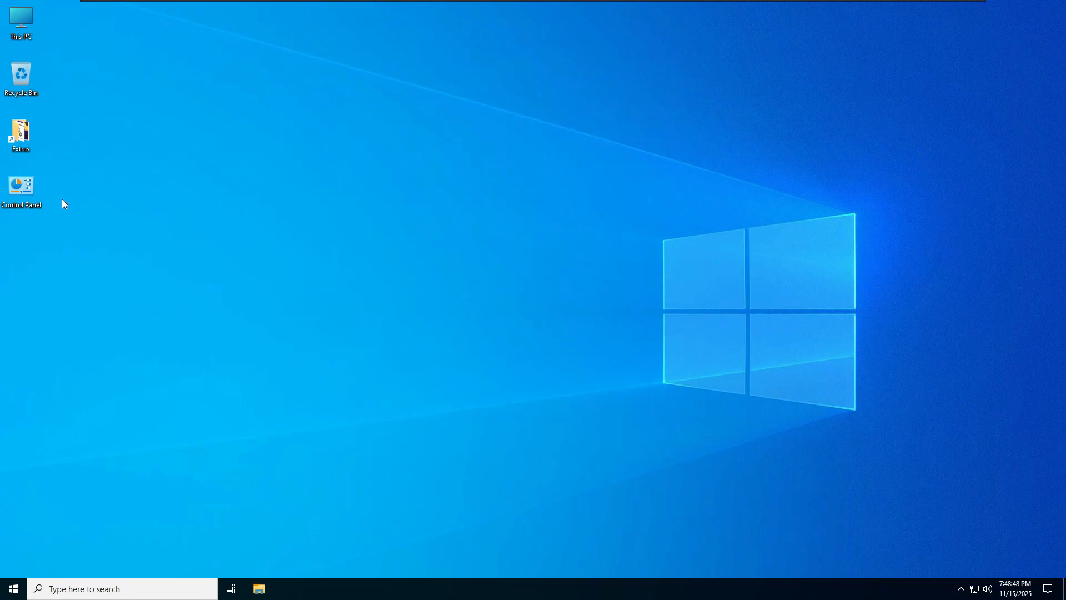
right_click(209, 146)
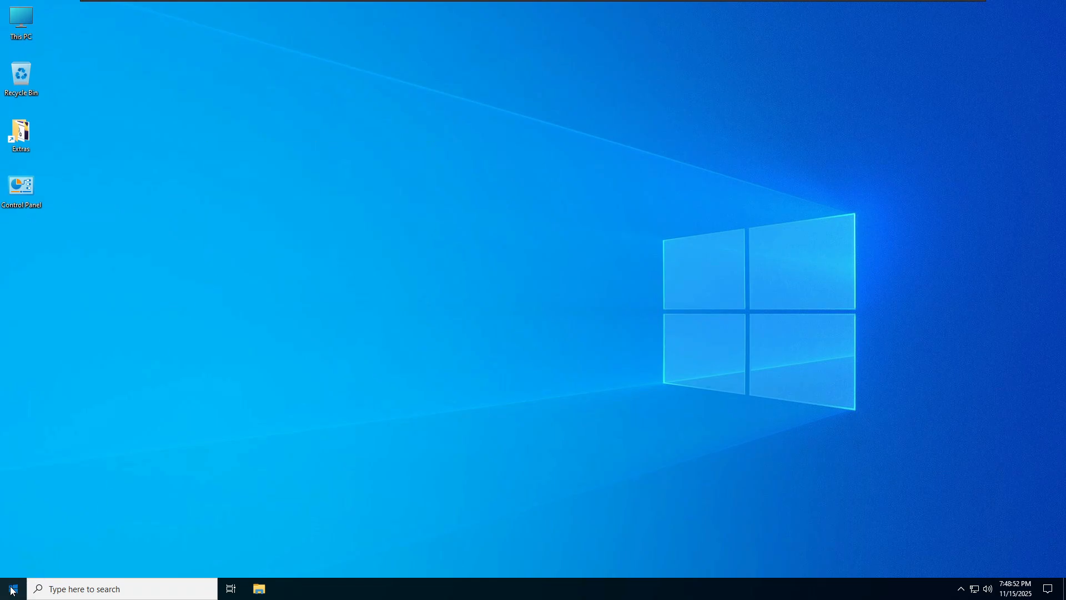
click(11, 588)
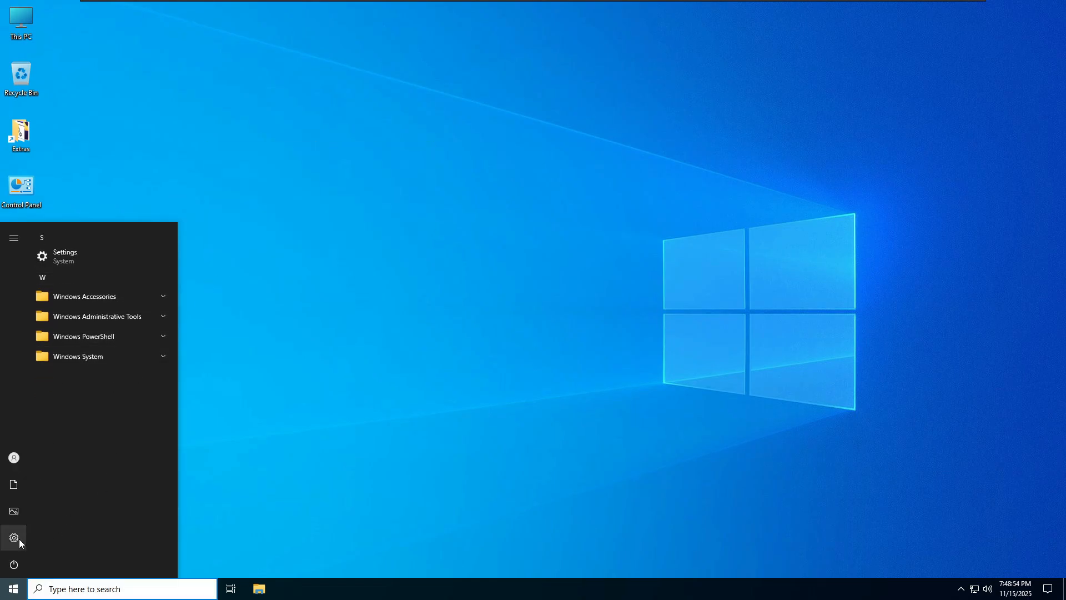
click(13, 537)
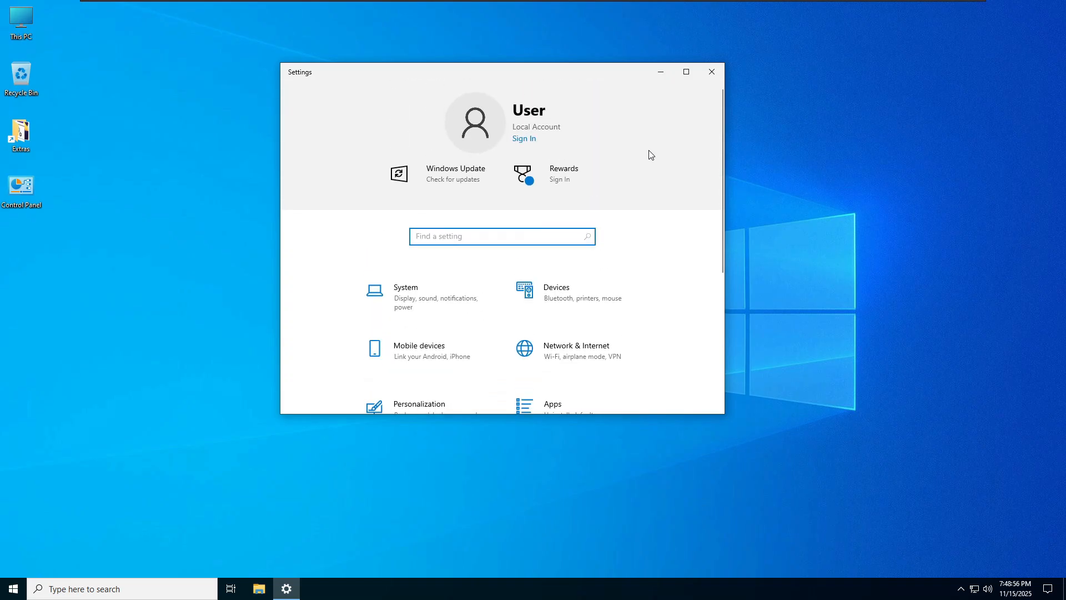
click(711, 72)
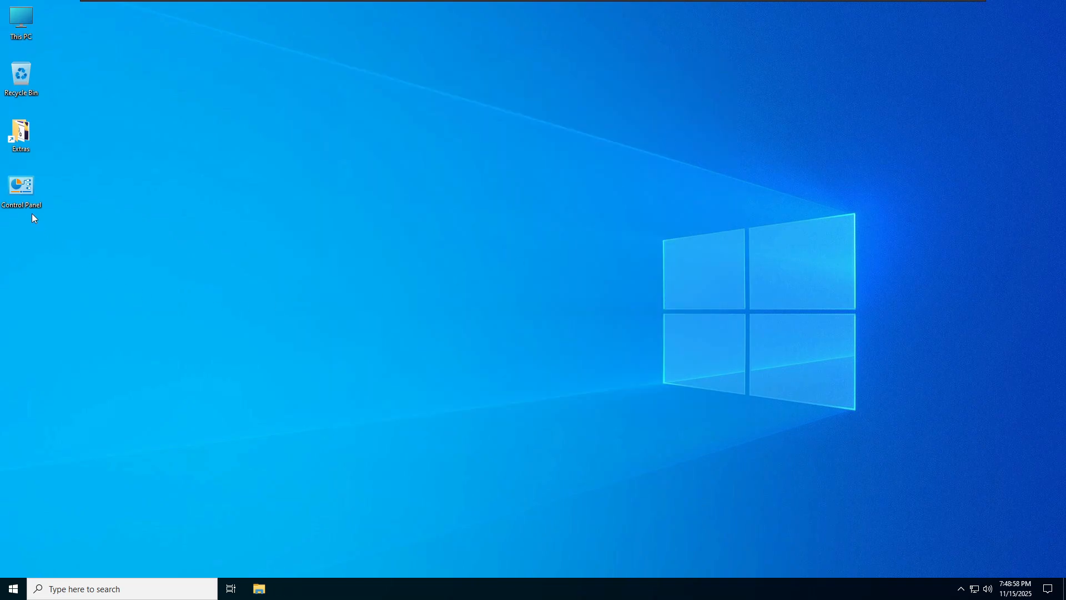
double_click(21, 191)
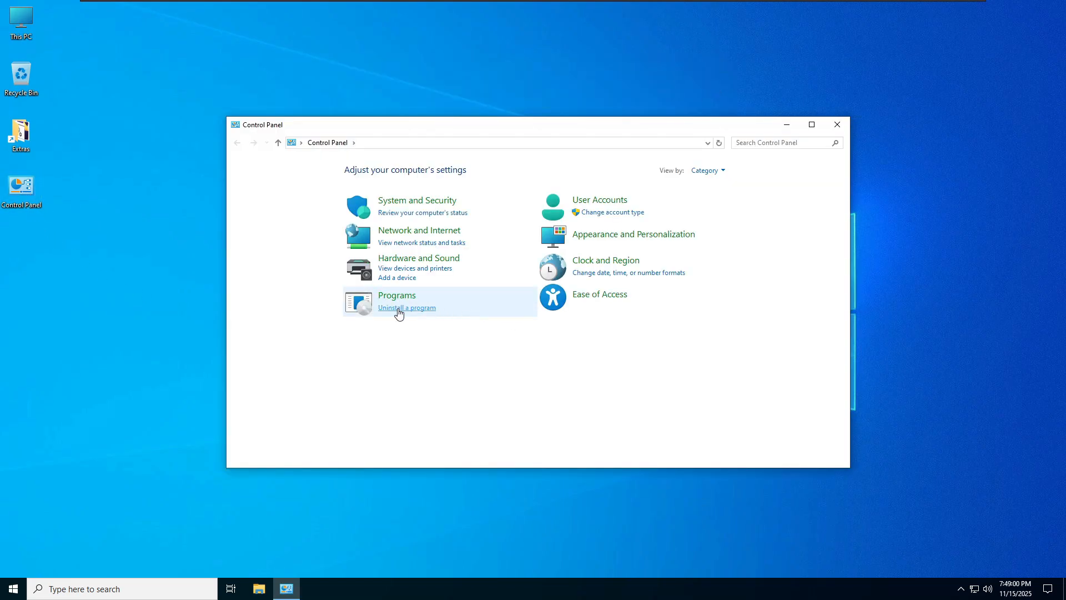
click(406, 307)
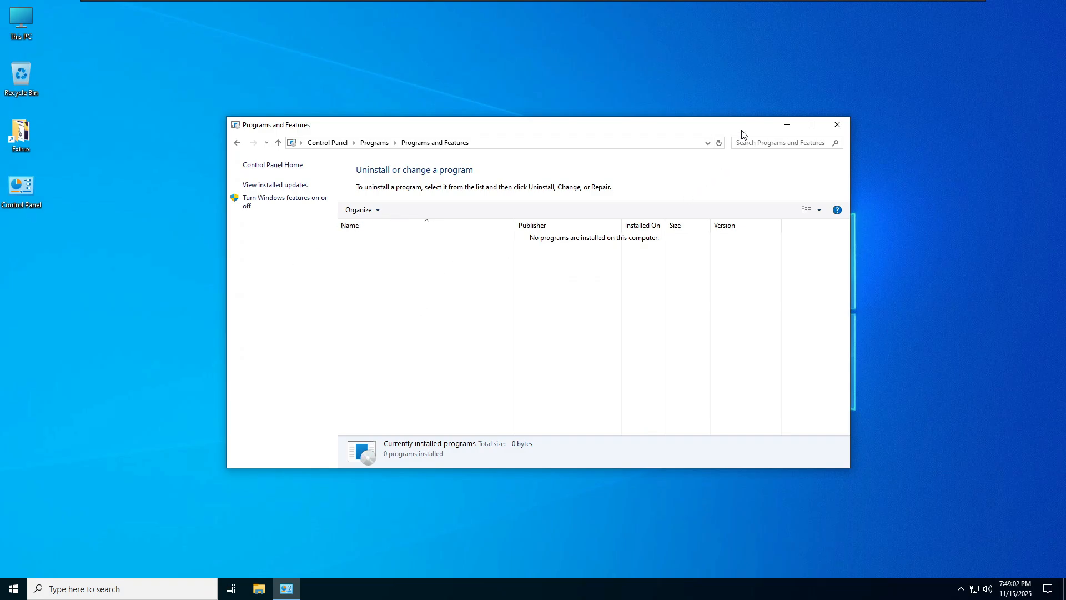
click(836, 124)
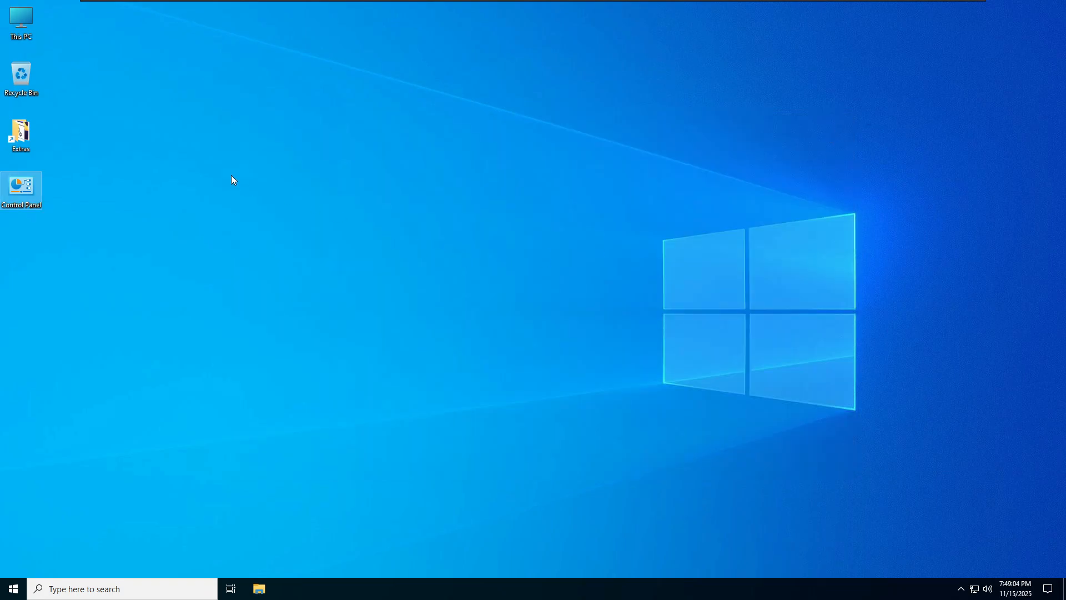
mouse_move(173, 117)
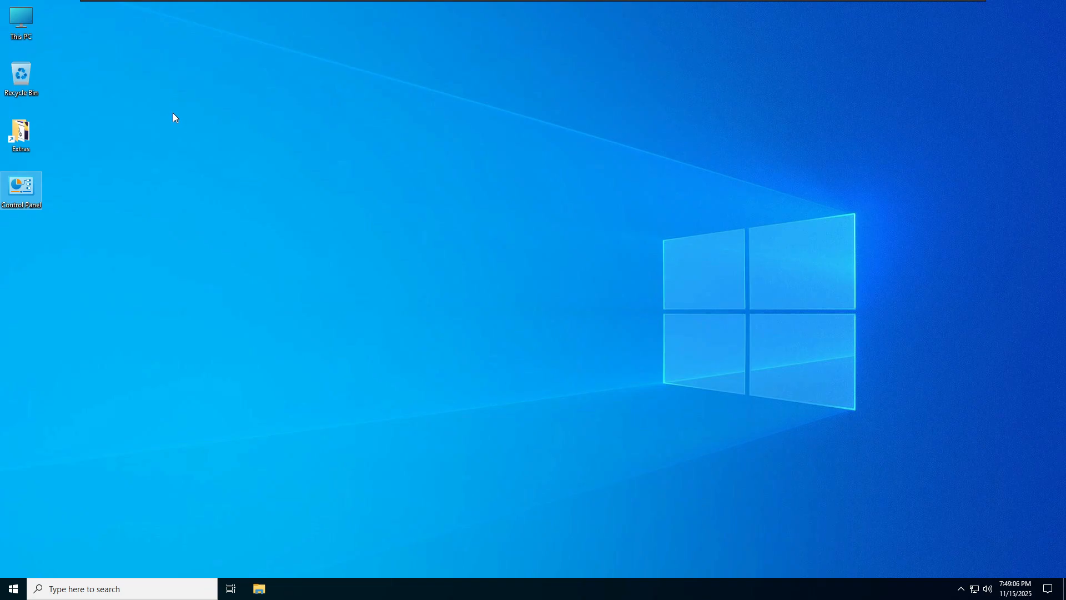
mouse_move(143, 95)
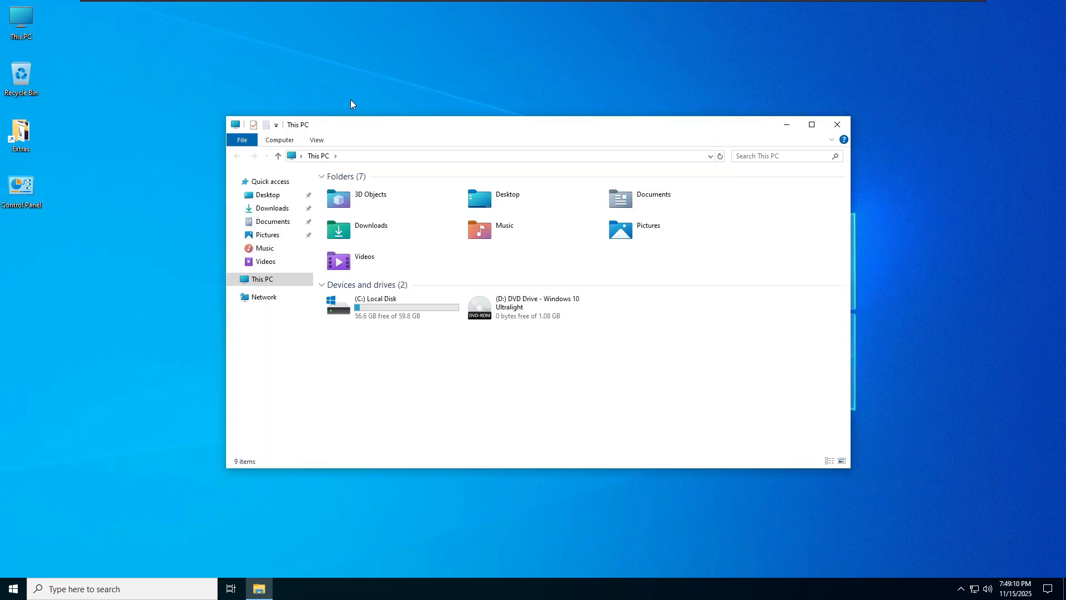
mouse_move(576, 195)
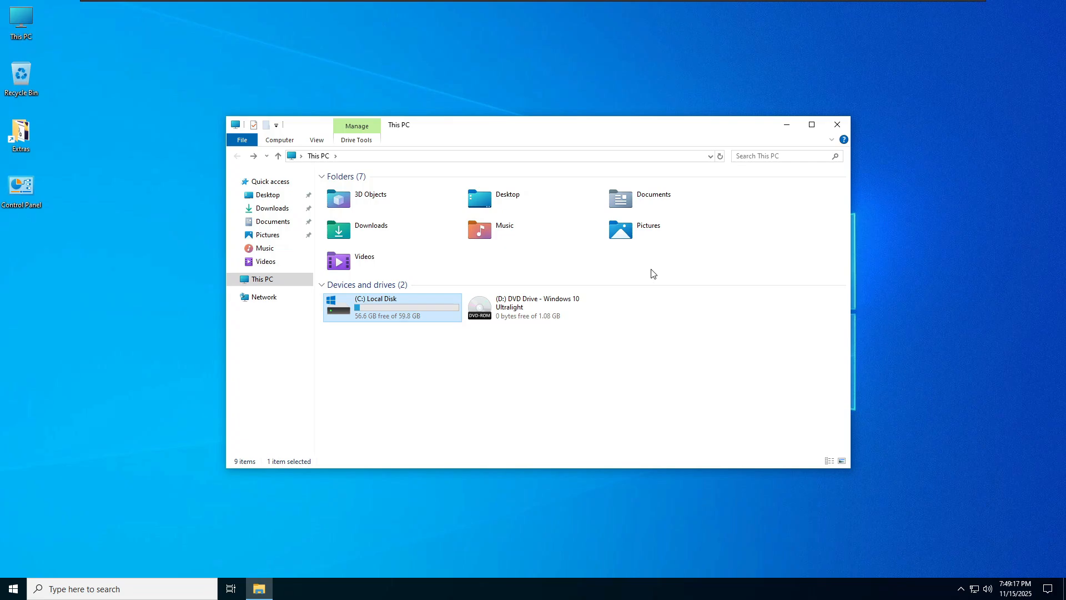
mouse_move(715, 133)
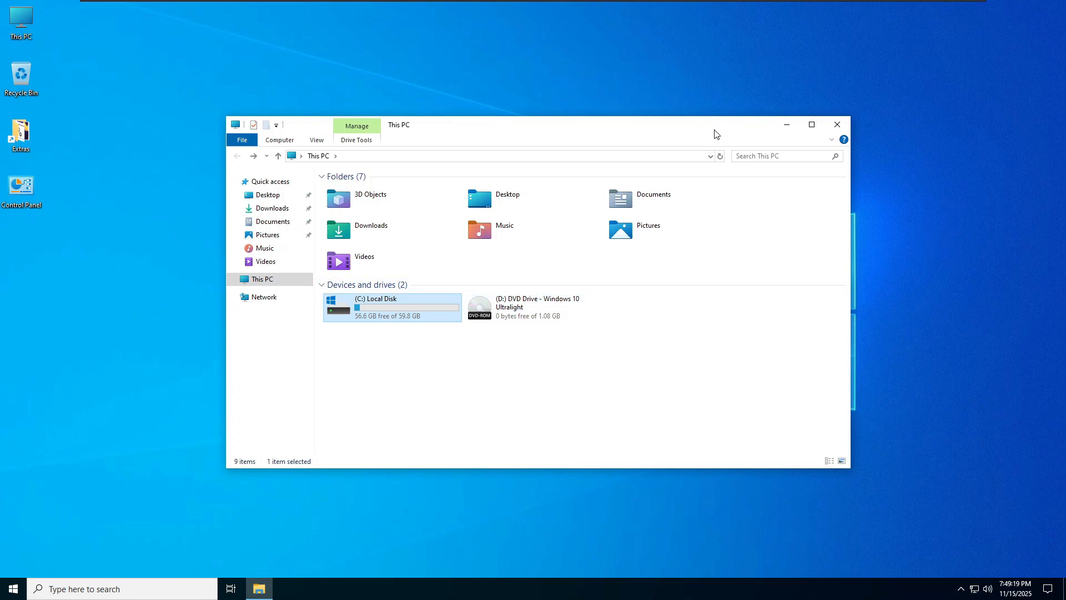